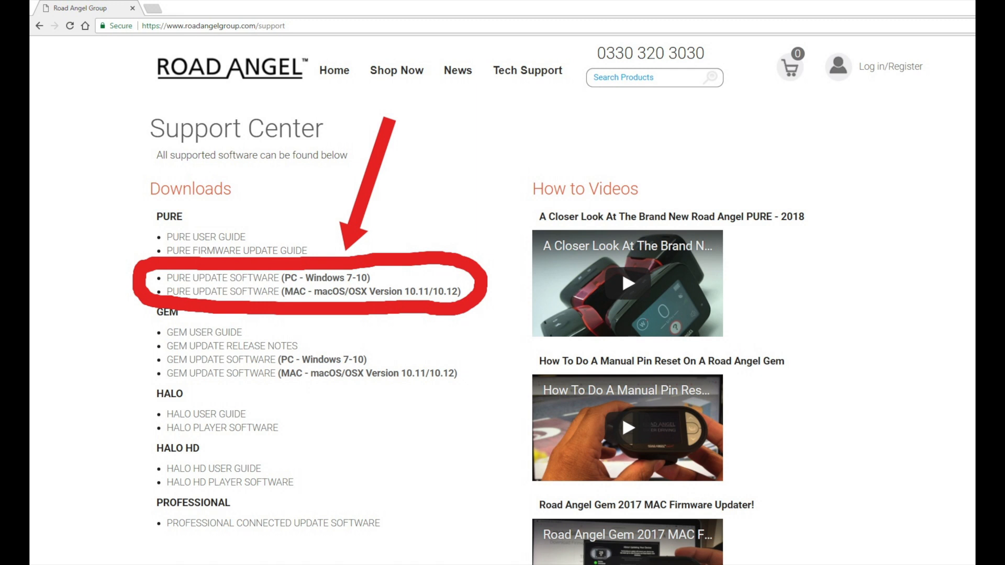
Step: Download the PURE update software (PC - Windows 7-10) from the Road Angel support page
click(222, 276)
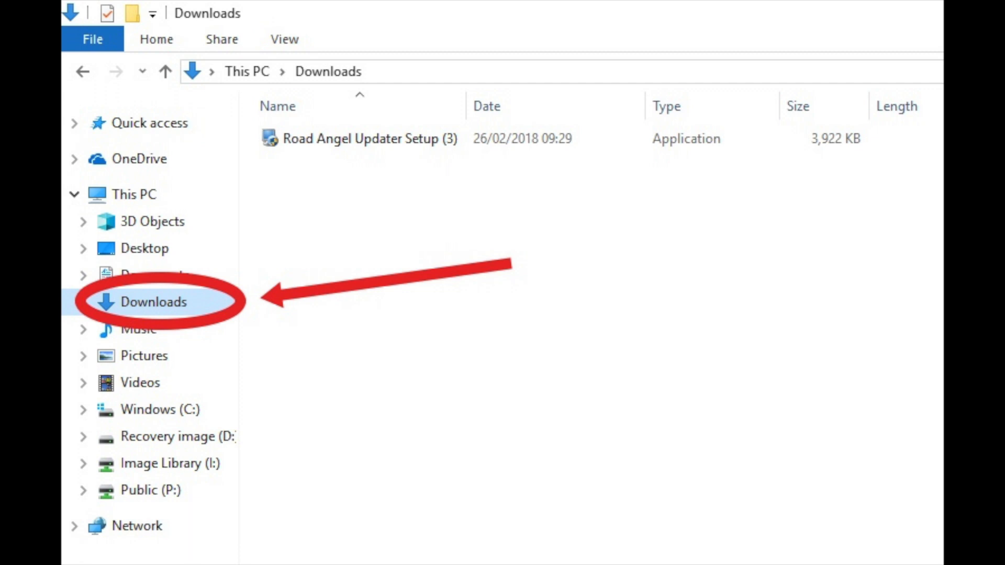
Step: Run Road Angel Updater Setup (3) from Downloads and accept its license terms
click(362, 138)
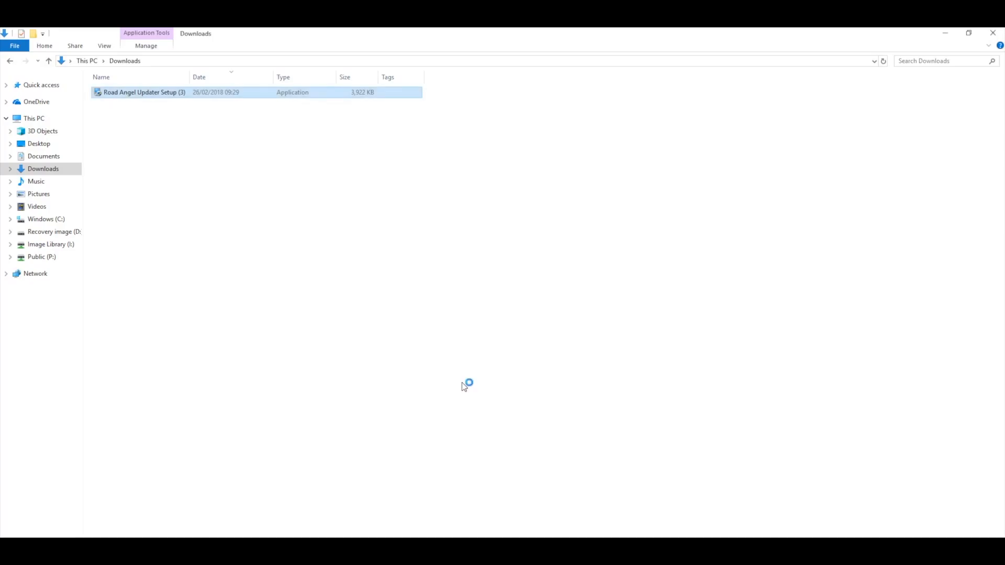
double_click(143, 92)
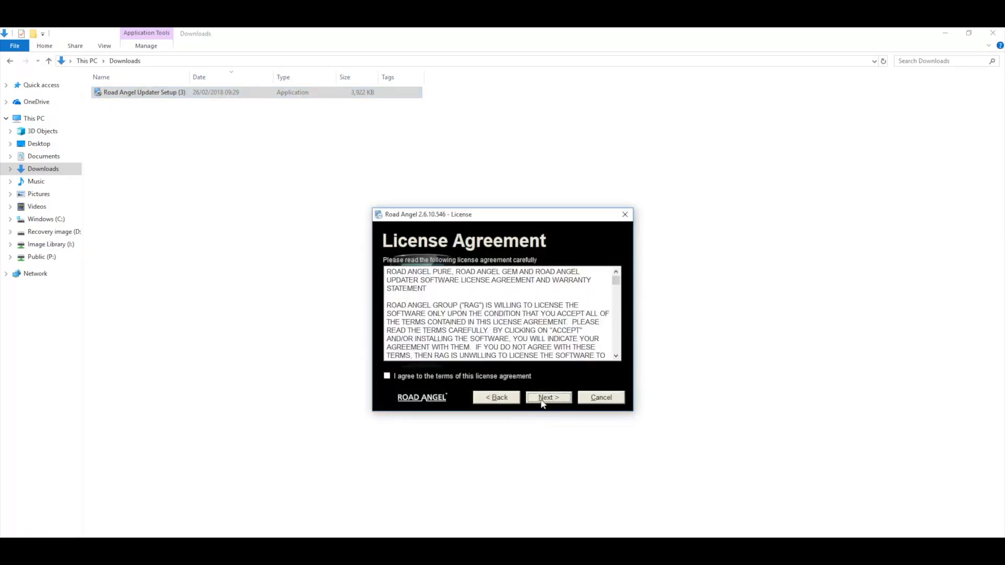
click(388, 376)
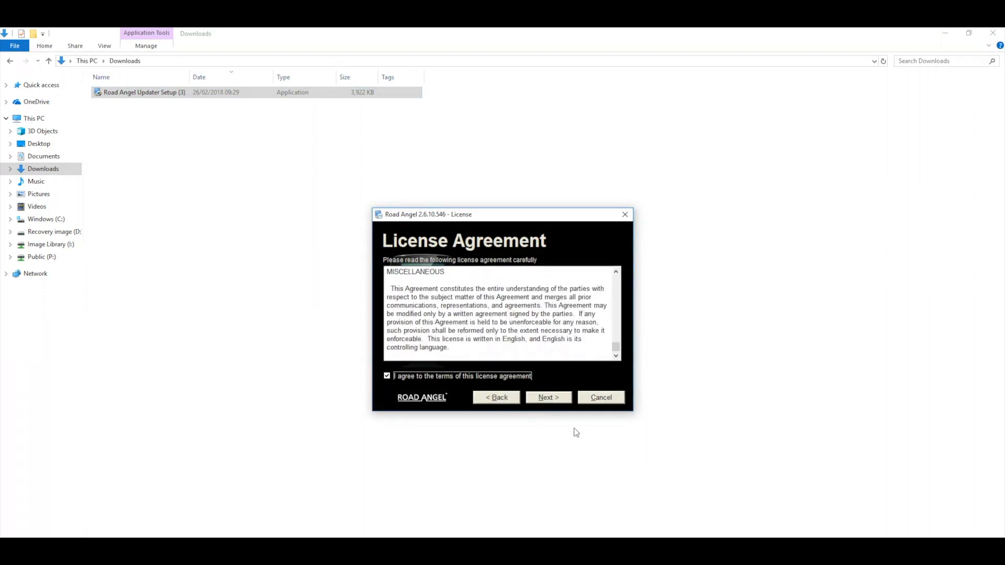
click(547, 398)
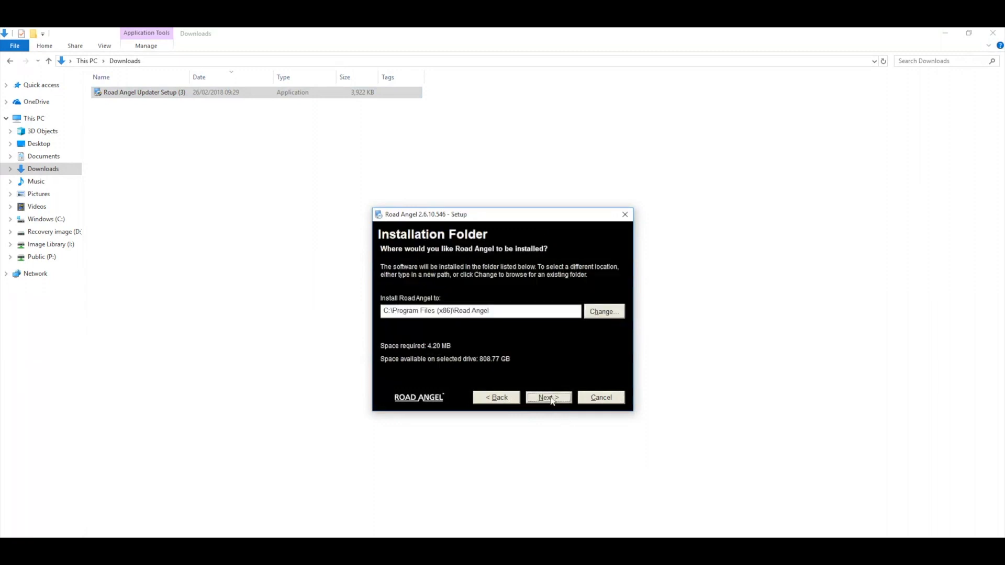
Step: Install to the default Program Files folder, removing the old version, and finish the installer
click(547, 398)
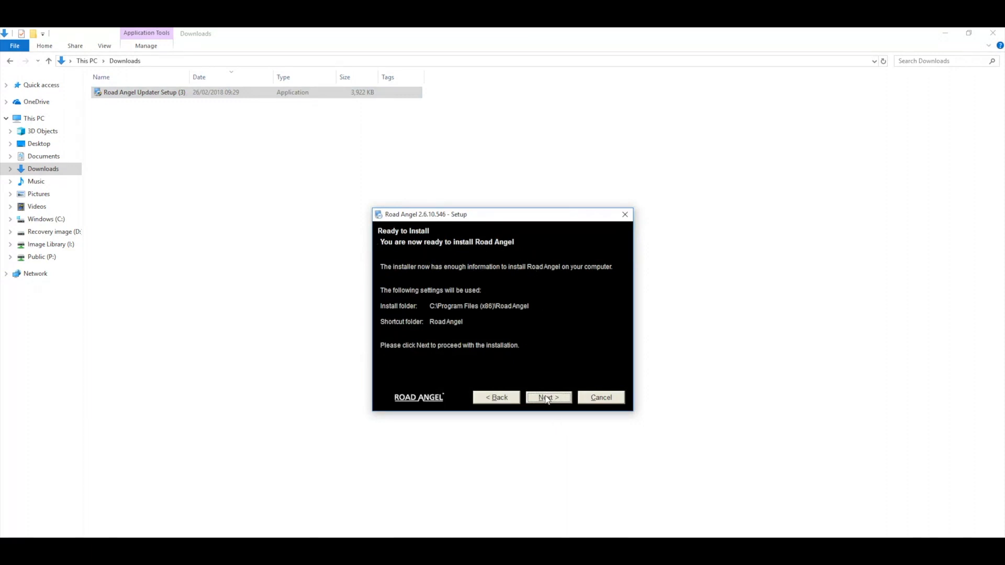
click(548, 398)
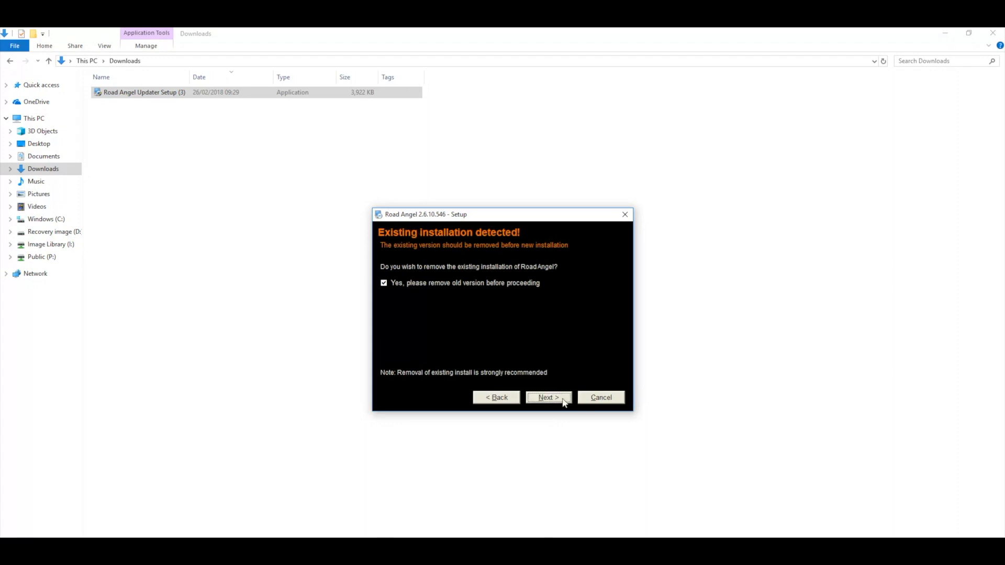
click(547, 398)
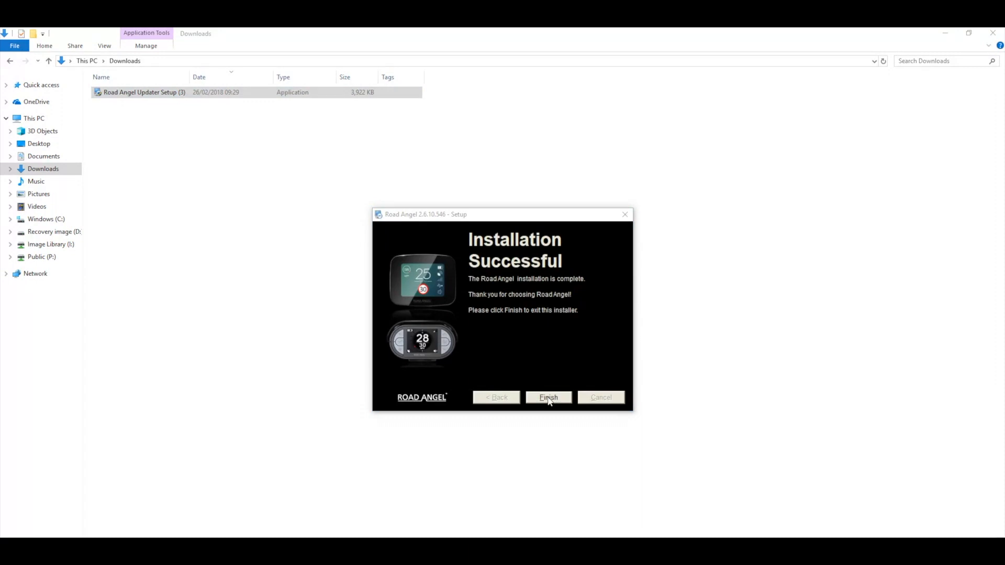
click(548, 398)
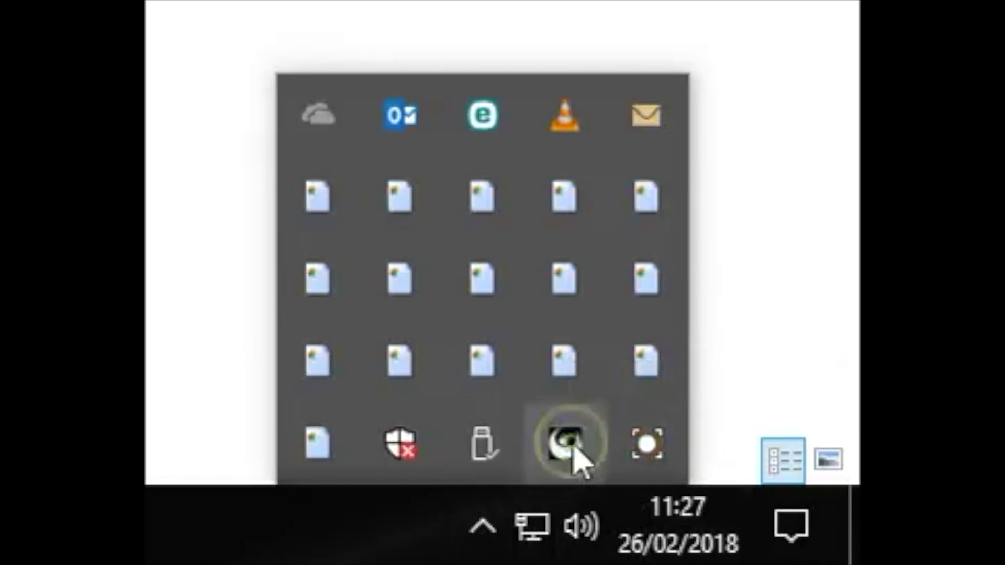
Step: Launch Road Angel Updater 2.6.10.546 from its hidden system tray icon
click(566, 443)
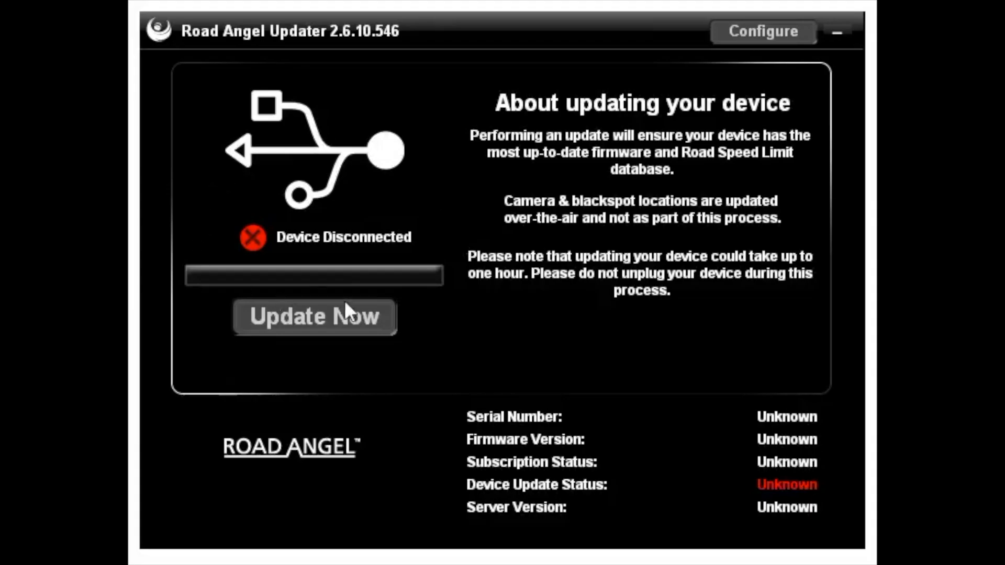